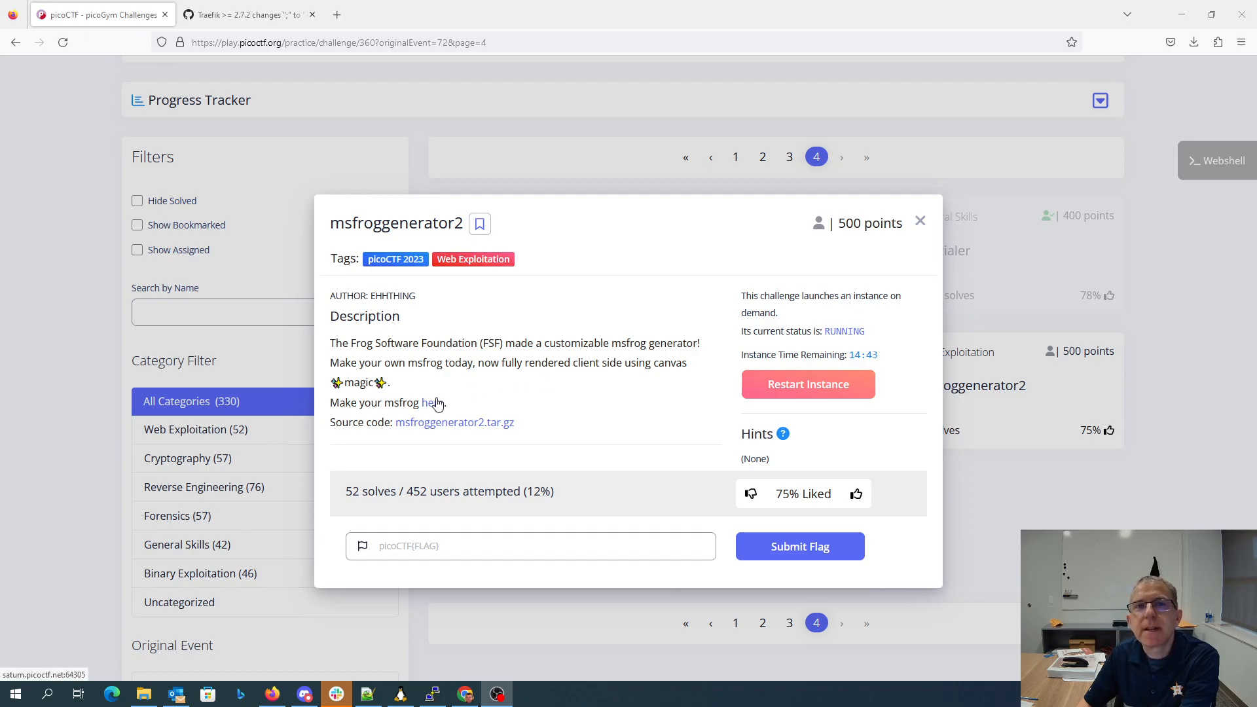
Open the frog generator instance, add eyes, lips and tongue decorators, and share the design
{"action": "left_click", "coordinate": [431, 402]}
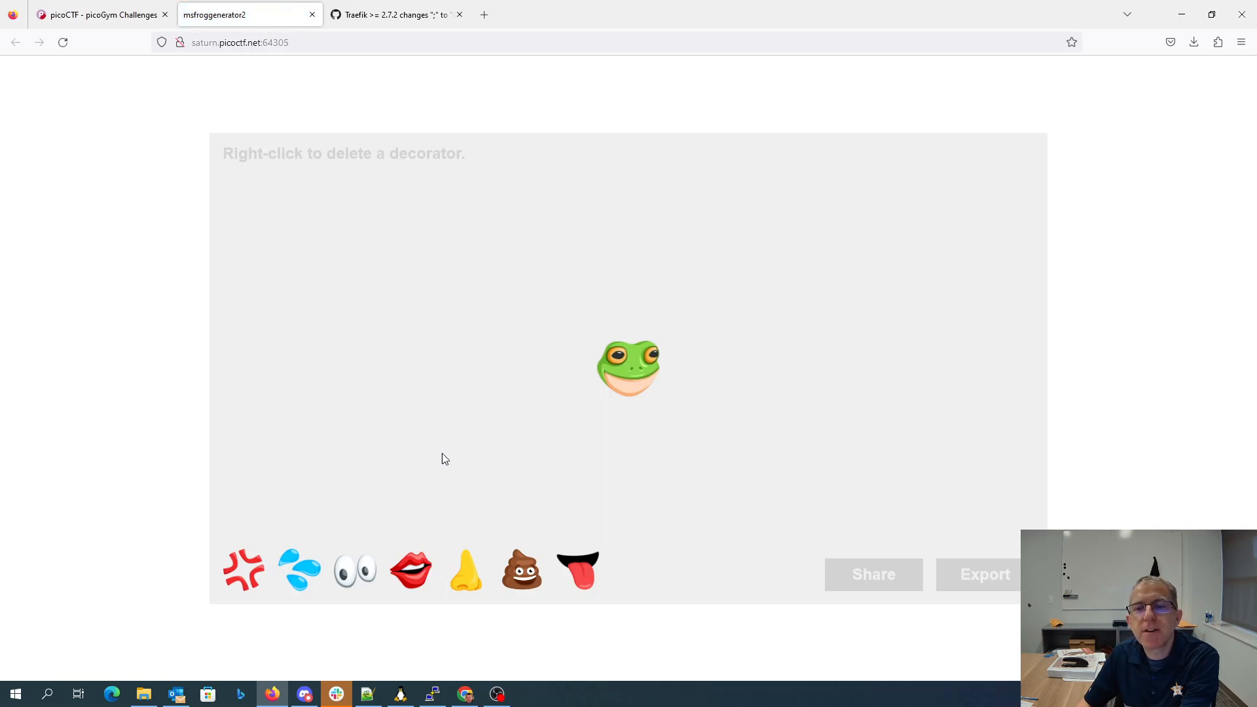
{"action": "left_click", "coordinate": [411, 570]}
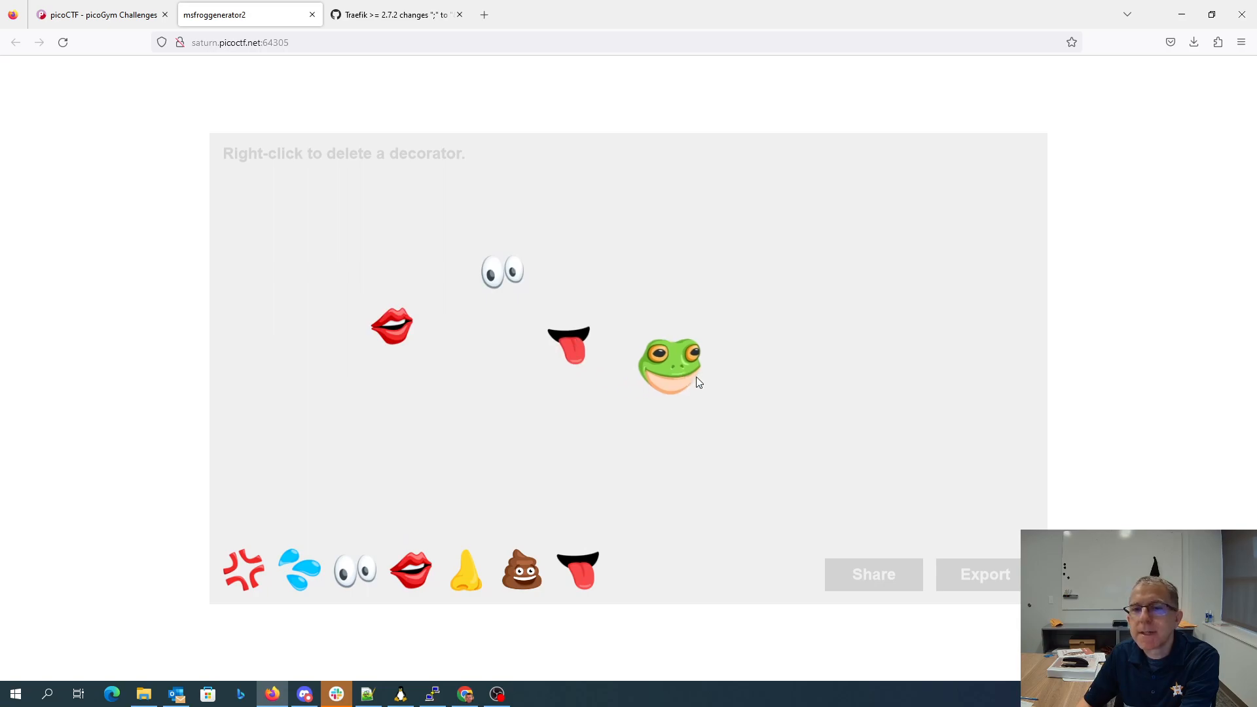
{"action": "left_click", "coordinate": [872, 574]}
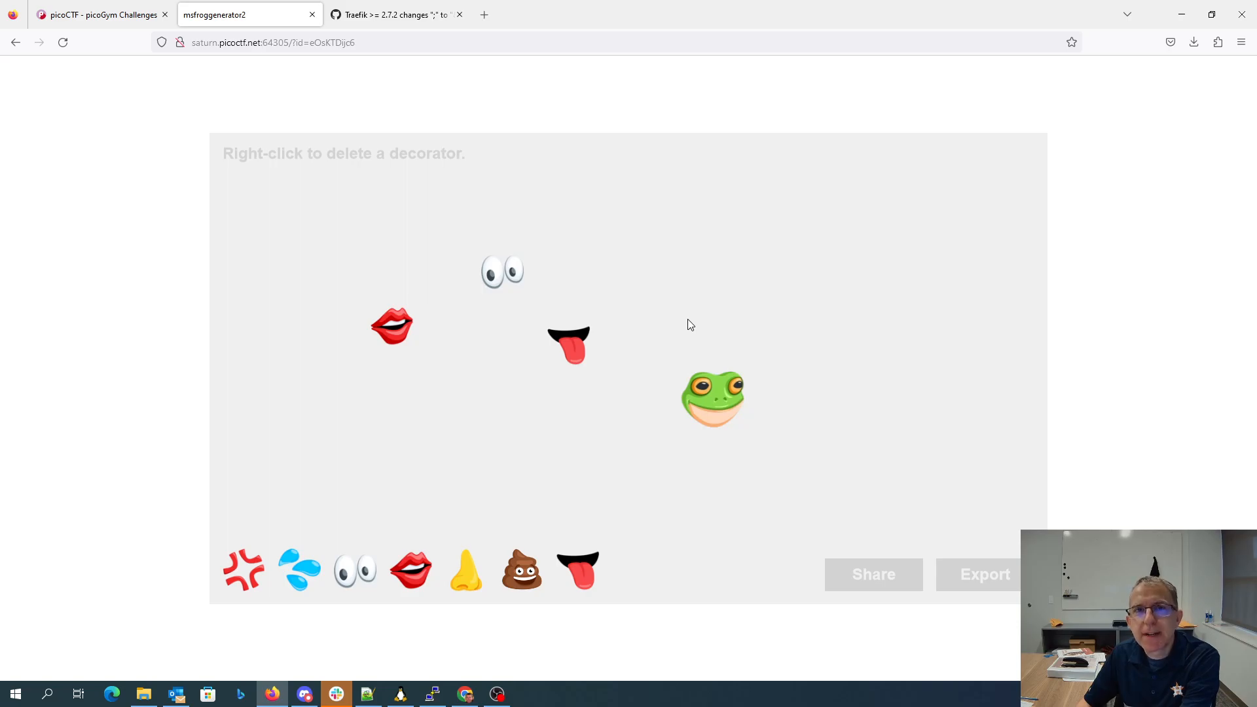
{"action": "mouse_move", "coordinate": [404, 629]}
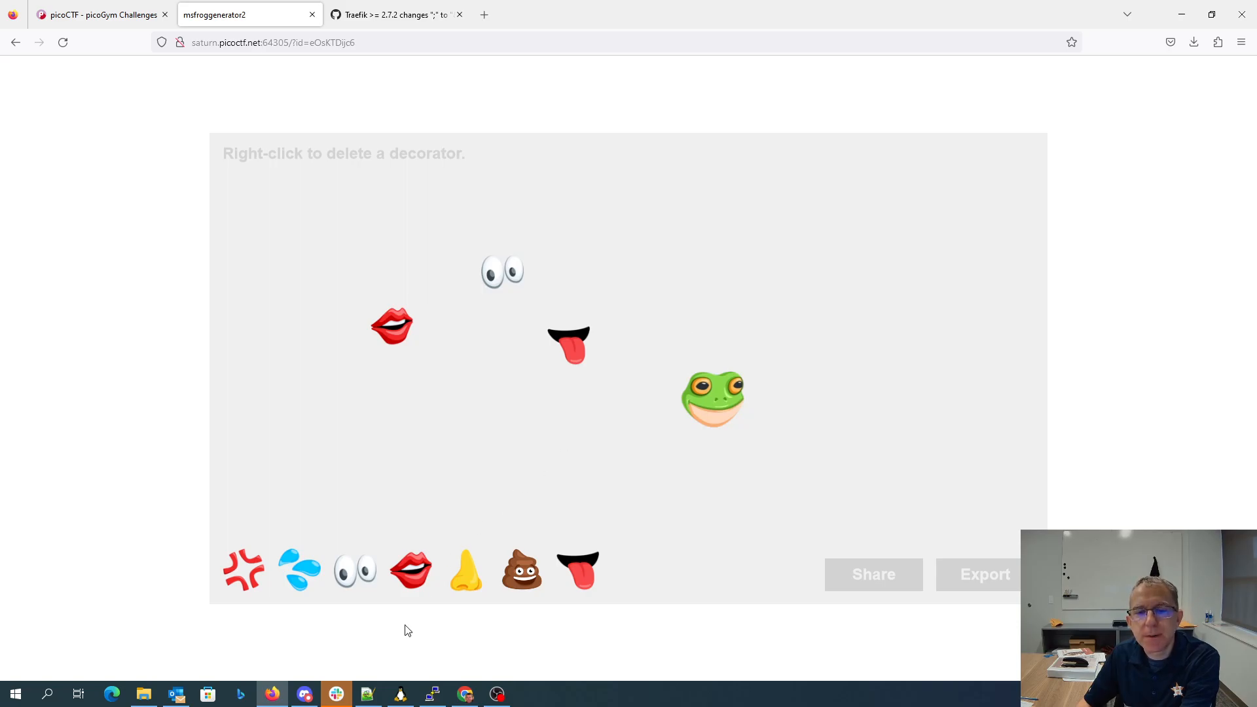
Review docker-compose.yml, openresty web.conf, traefik.yml and web.yml, ending on the API's web.js
{"action": "left_click", "coordinate": [367, 694]}
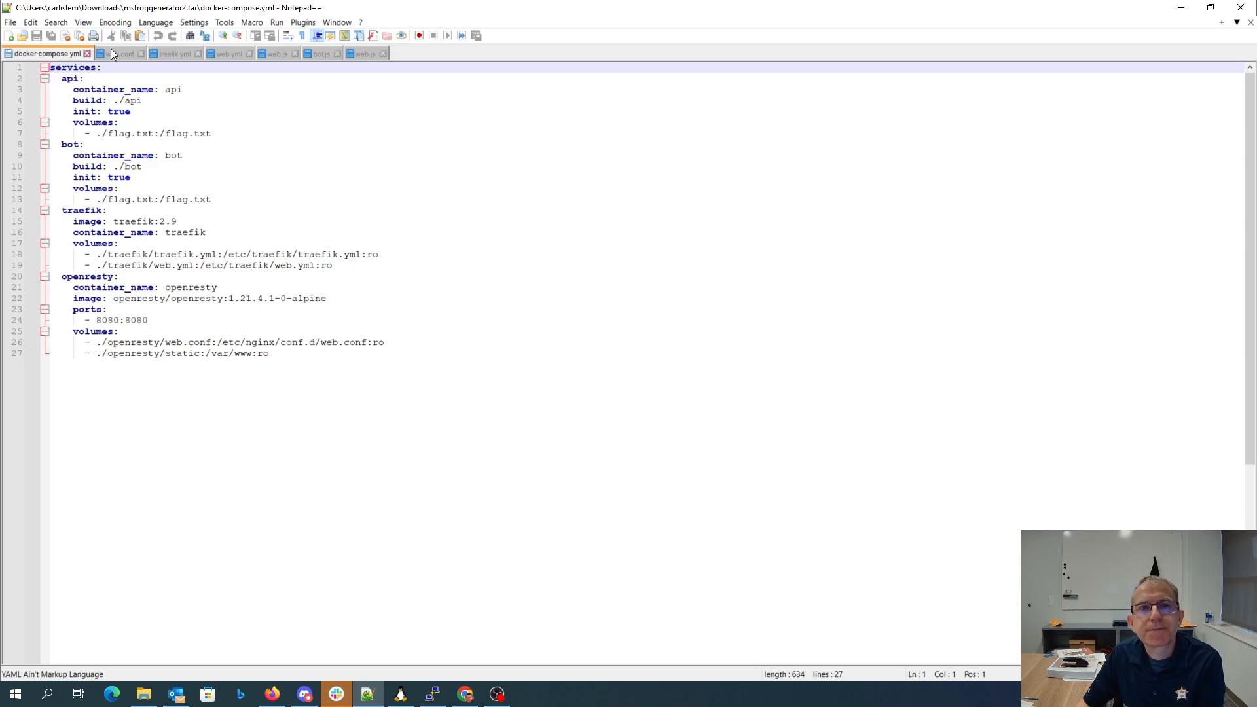
{"action": "left_click", "coordinate": [118, 53]}
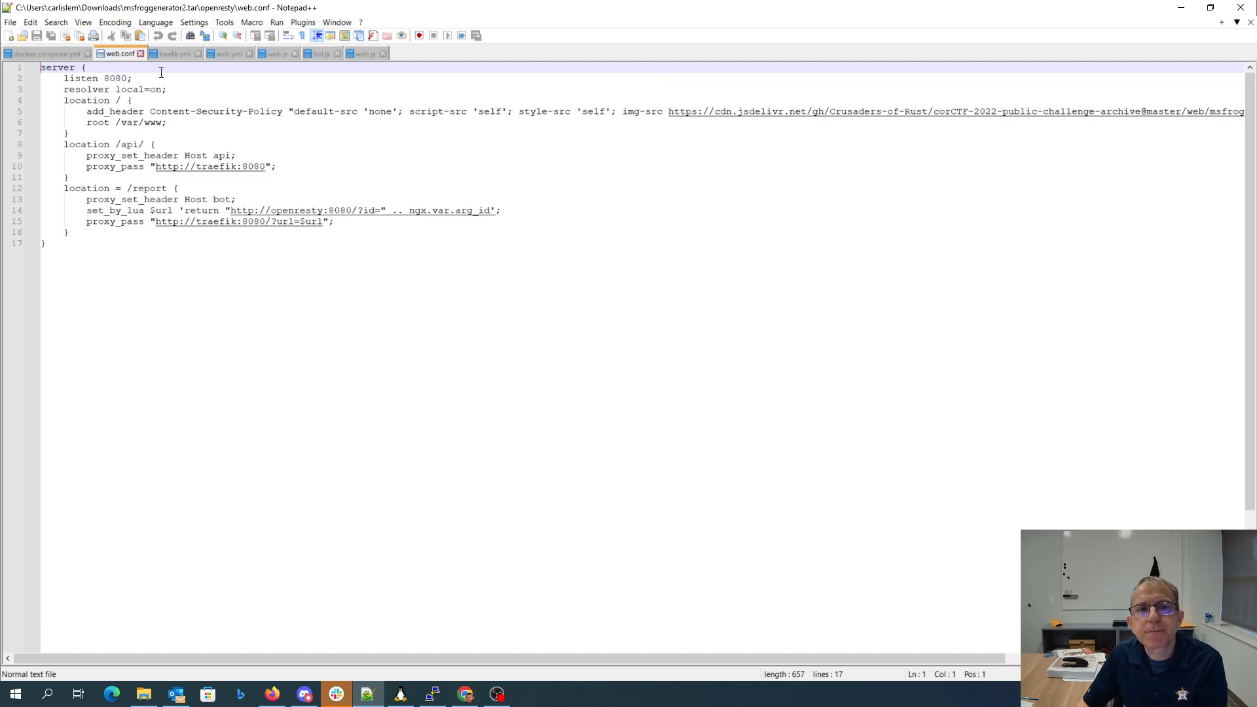
{"action": "left_click", "coordinate": [172, 53]}
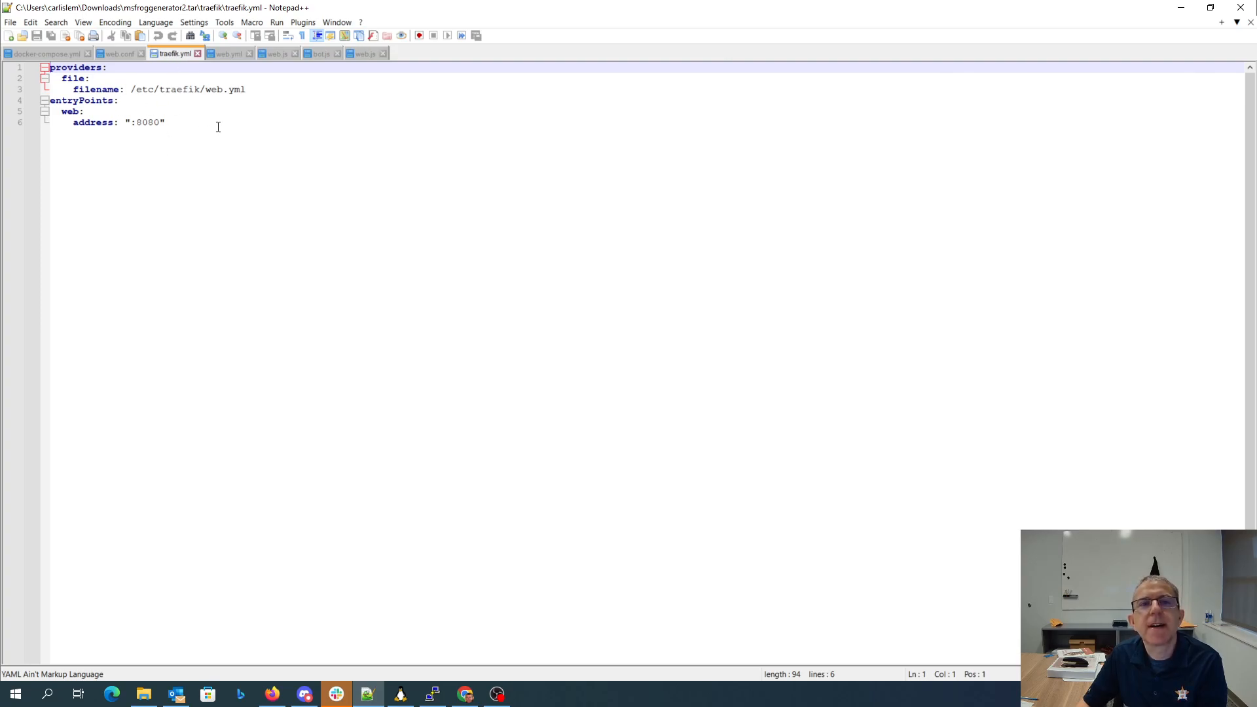
{"action": "mouse_move", "coordinate": [228, 53]}
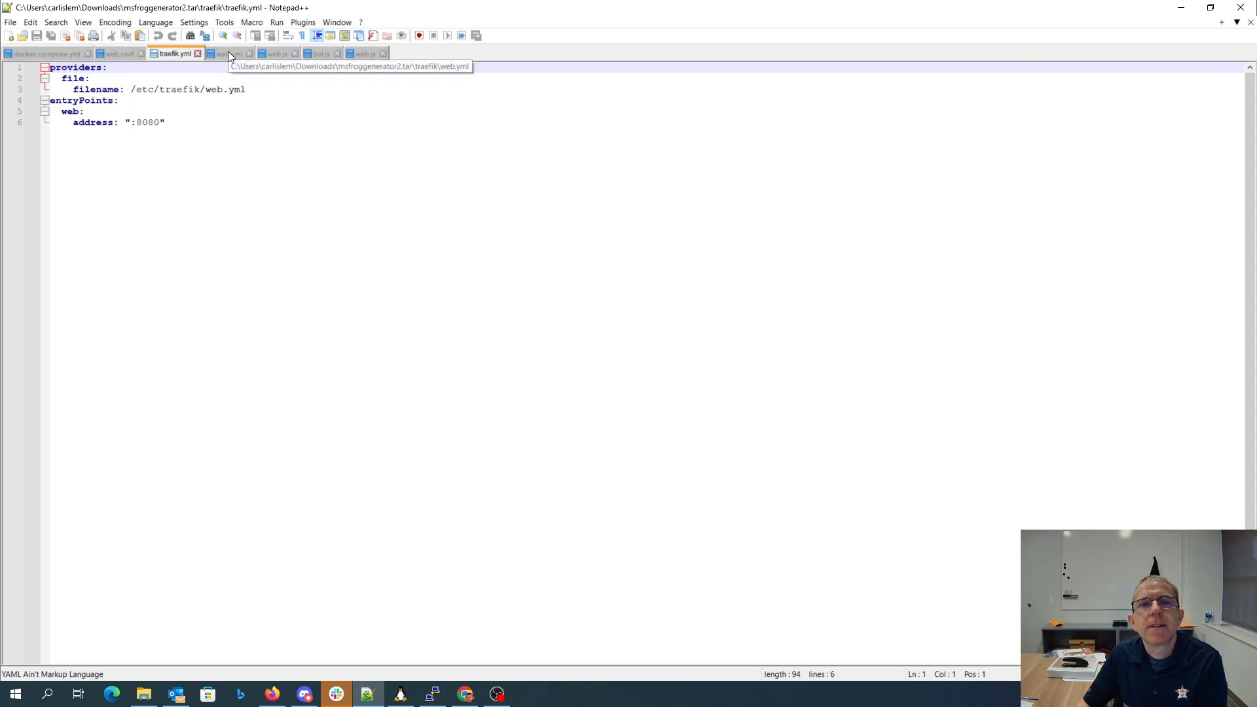
{"action": "left_click", "coordinate": [230, 53]}
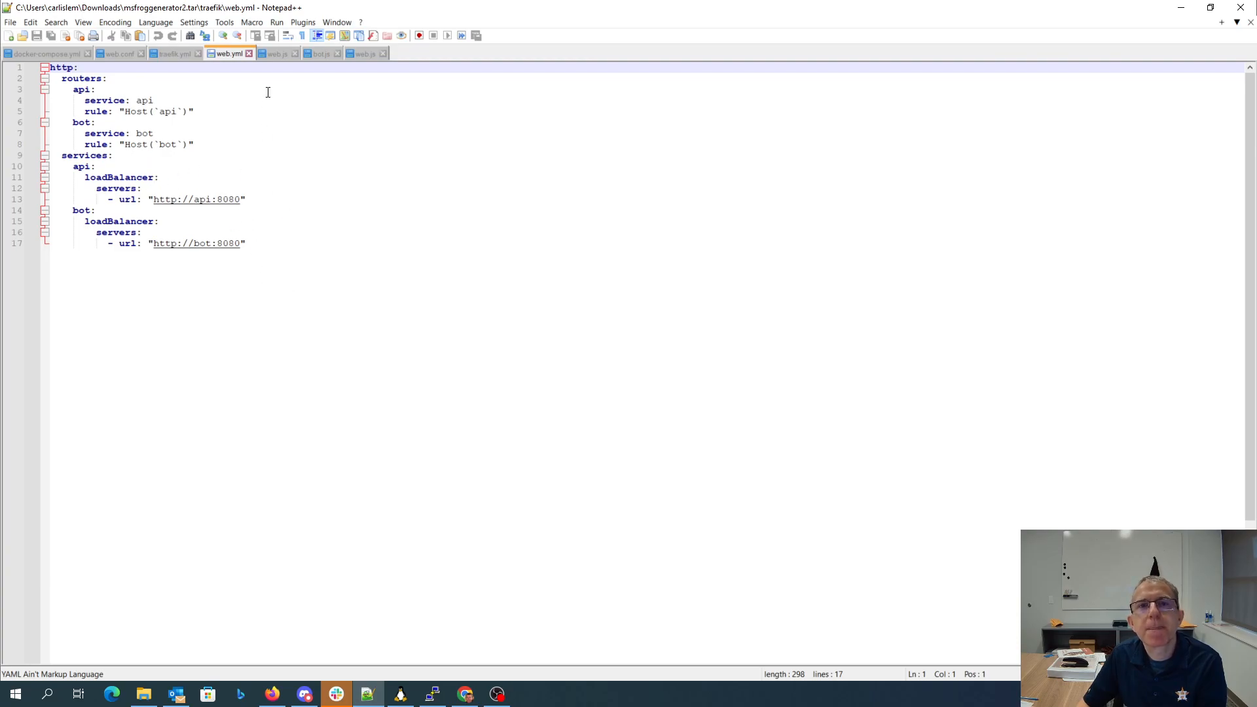
{"action": "left_click", "coordinate": [276, 53]}
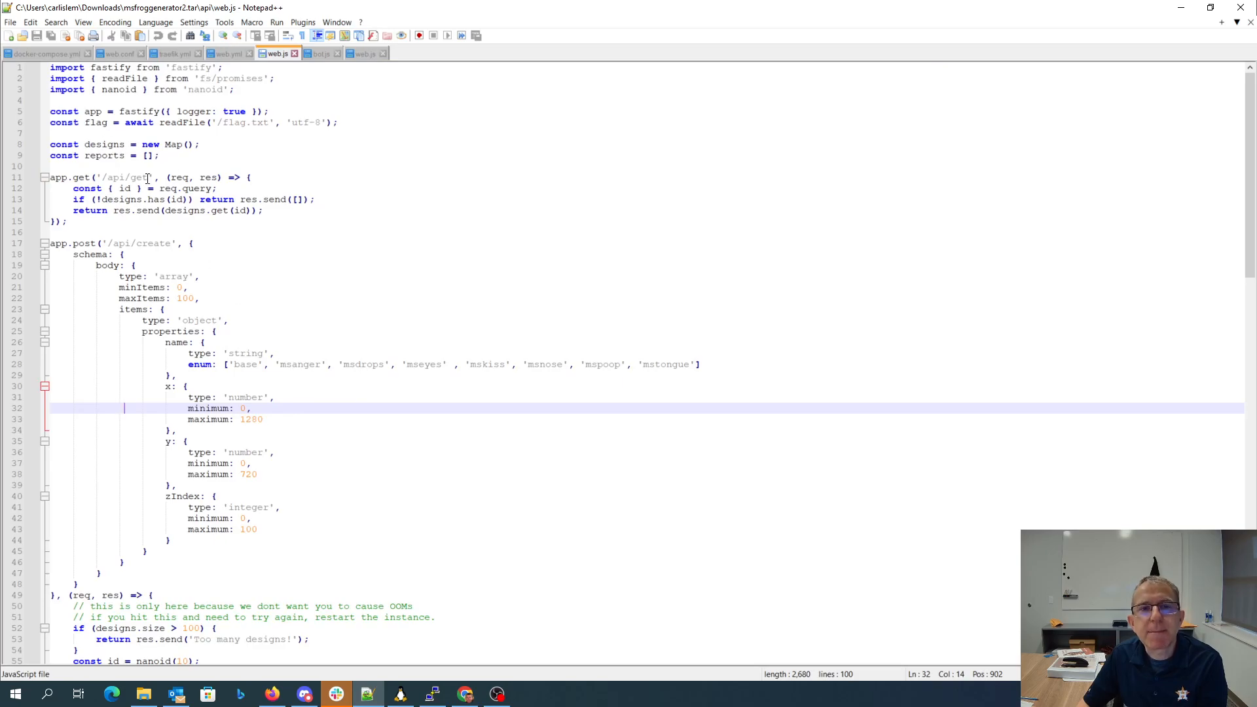
Read through api/web.js down to the flag-protected report endpoint
{"action": "scroll", "scroll_direction": "down", "scroll_amount": 3}
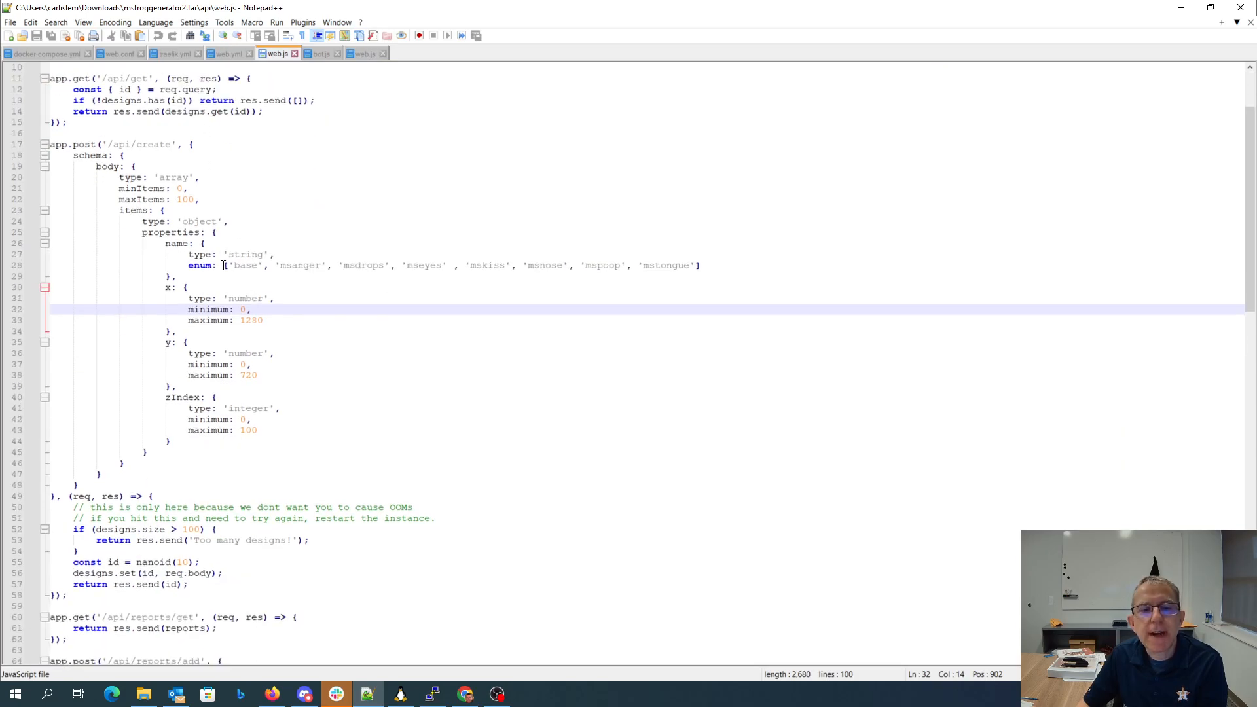
{"action": "scroll", "scroll_direction": "down", "scroll_amount": 3}
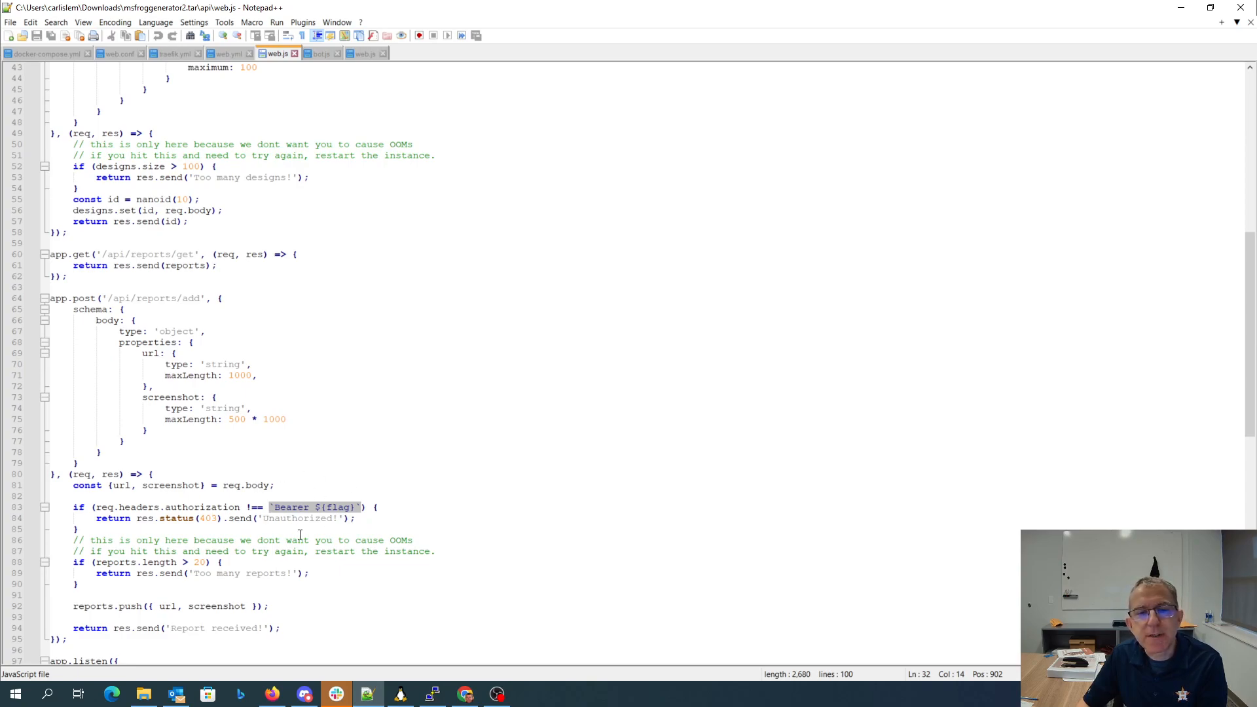
{"action": "scroll", "scroll_direction": "down", "scroll_amount": 3}
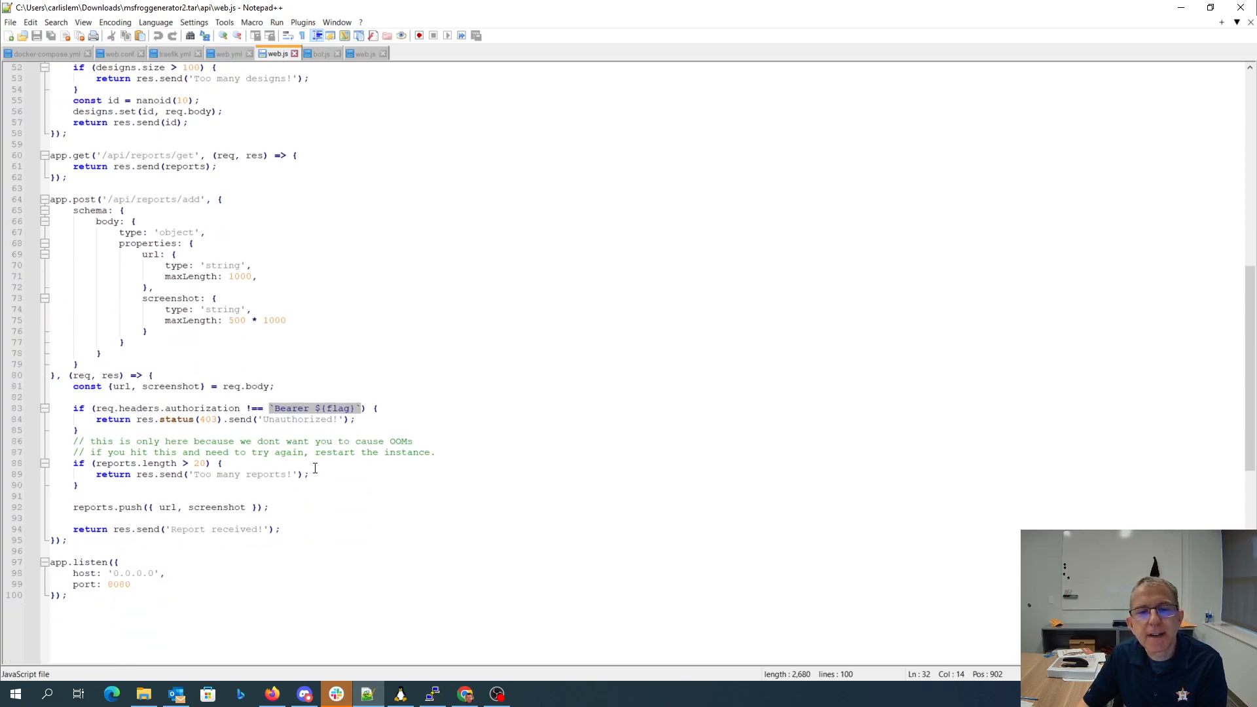
{"action": "scroll", "scroll_direction": "down", "scroll_amount": 3}
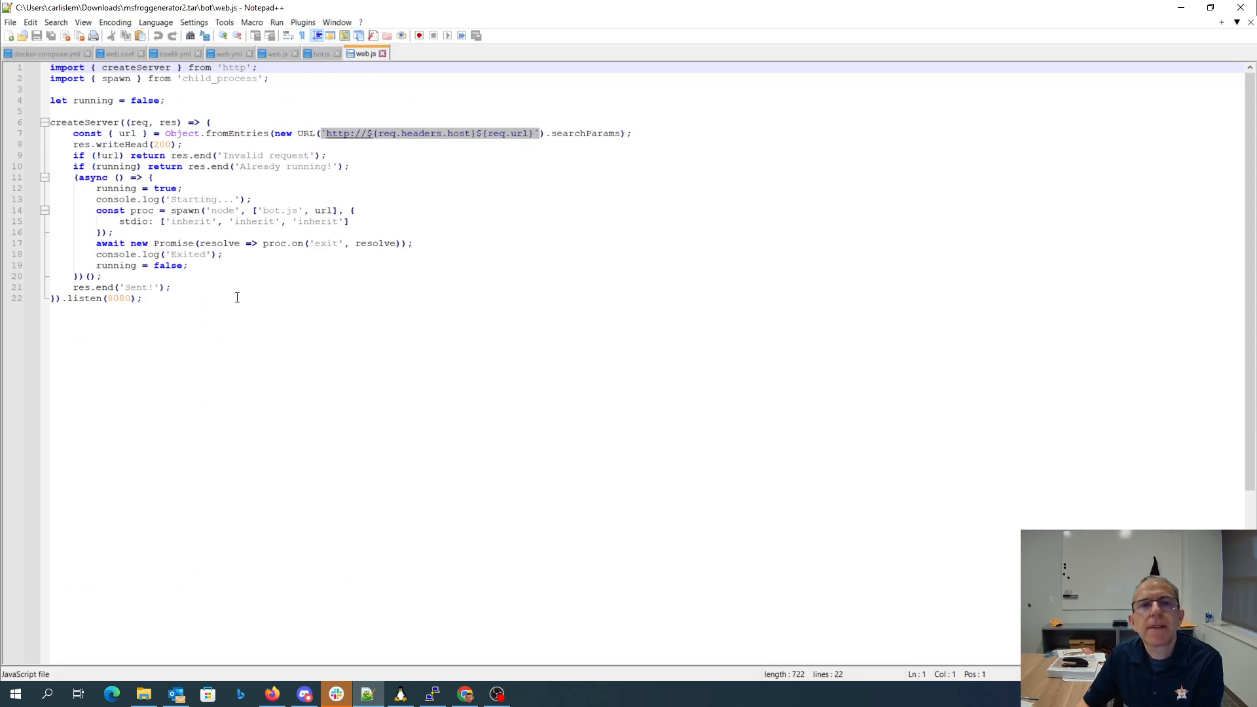
{"action": "mouse_move", "coordinate": [262, 199]}
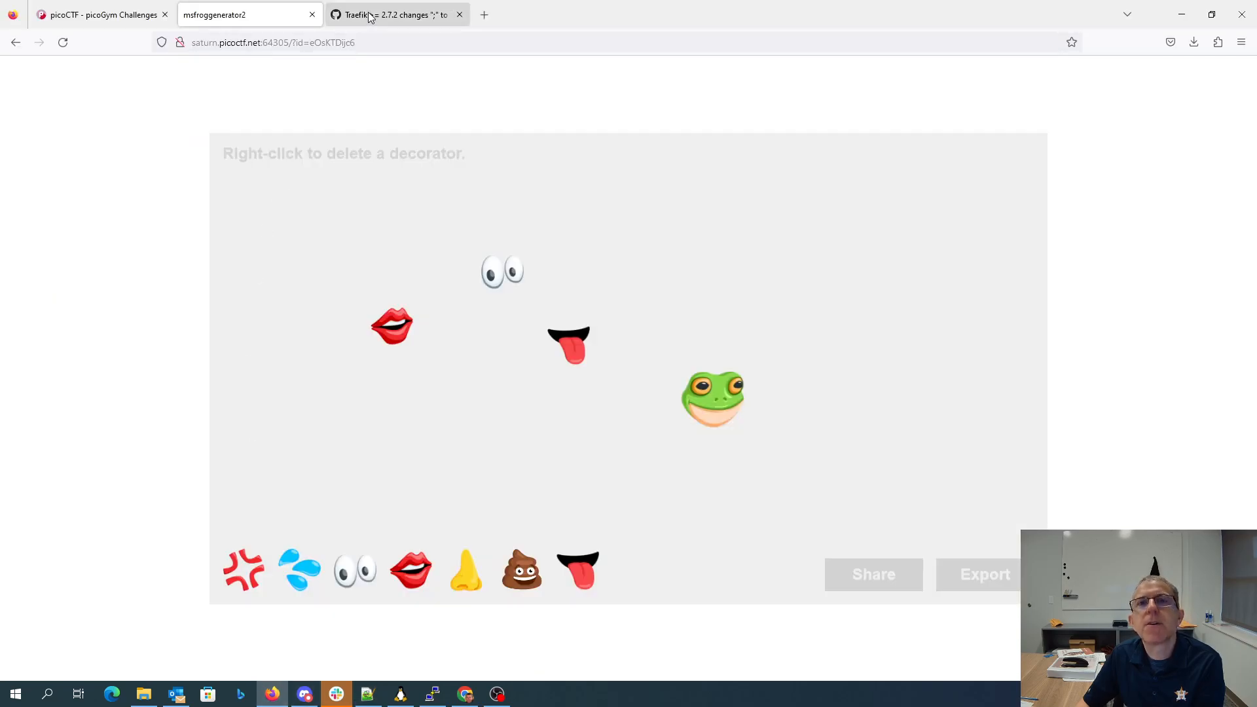
Open Traefik GitHub issue #9164 about ';' turning into '&' in query strings
{"action": "left_click", "coordinate": [397, 14]}
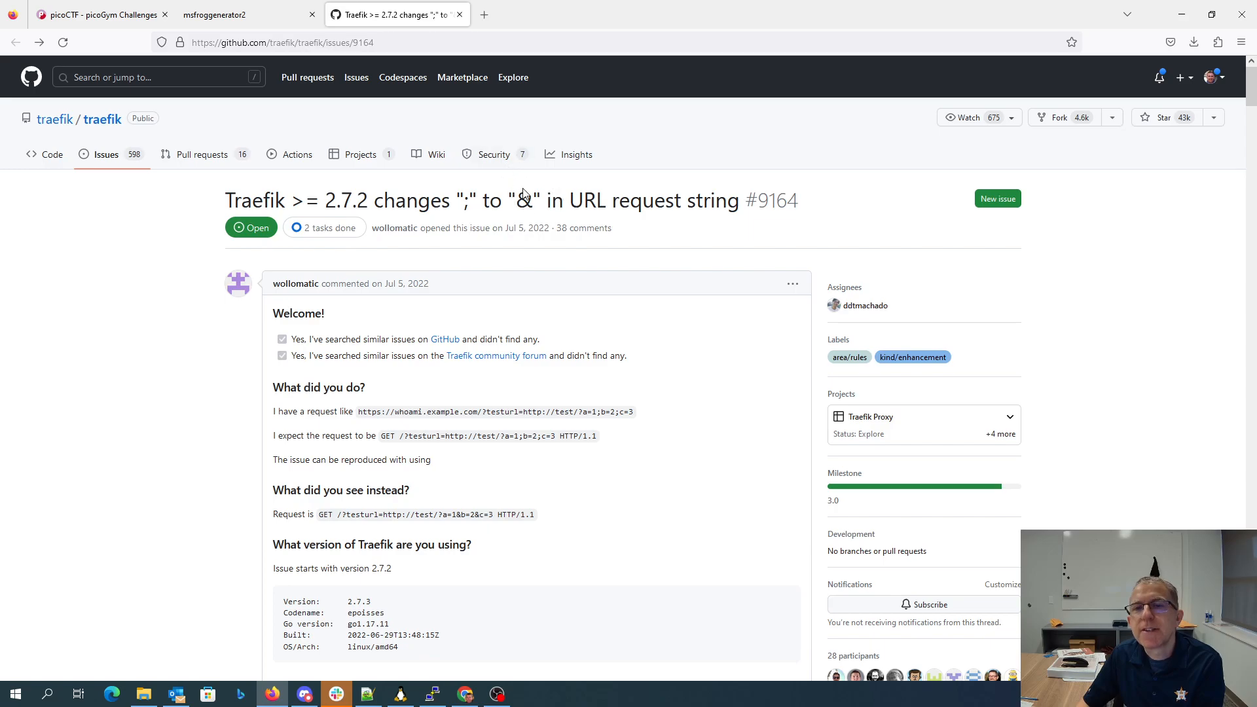
{"action": "mouse_move", "coordinate": [685, 178]}
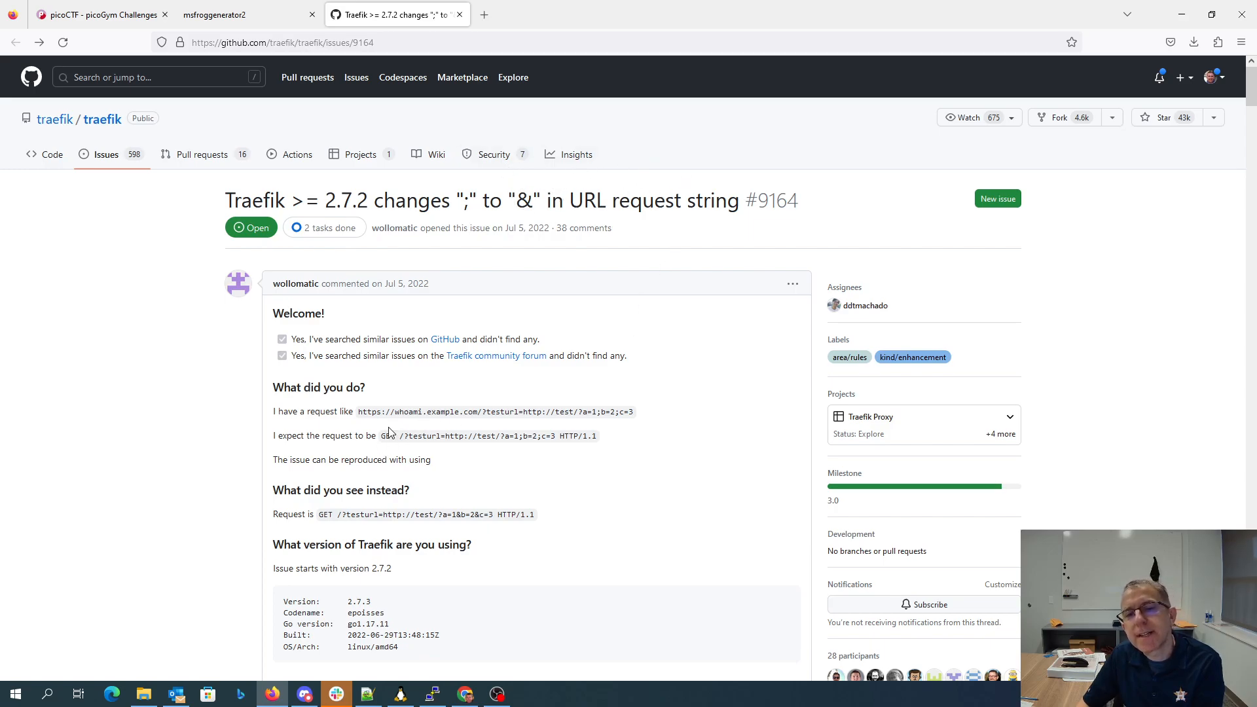
{"action": "mouse_move", "coordinate": [465, 411]}
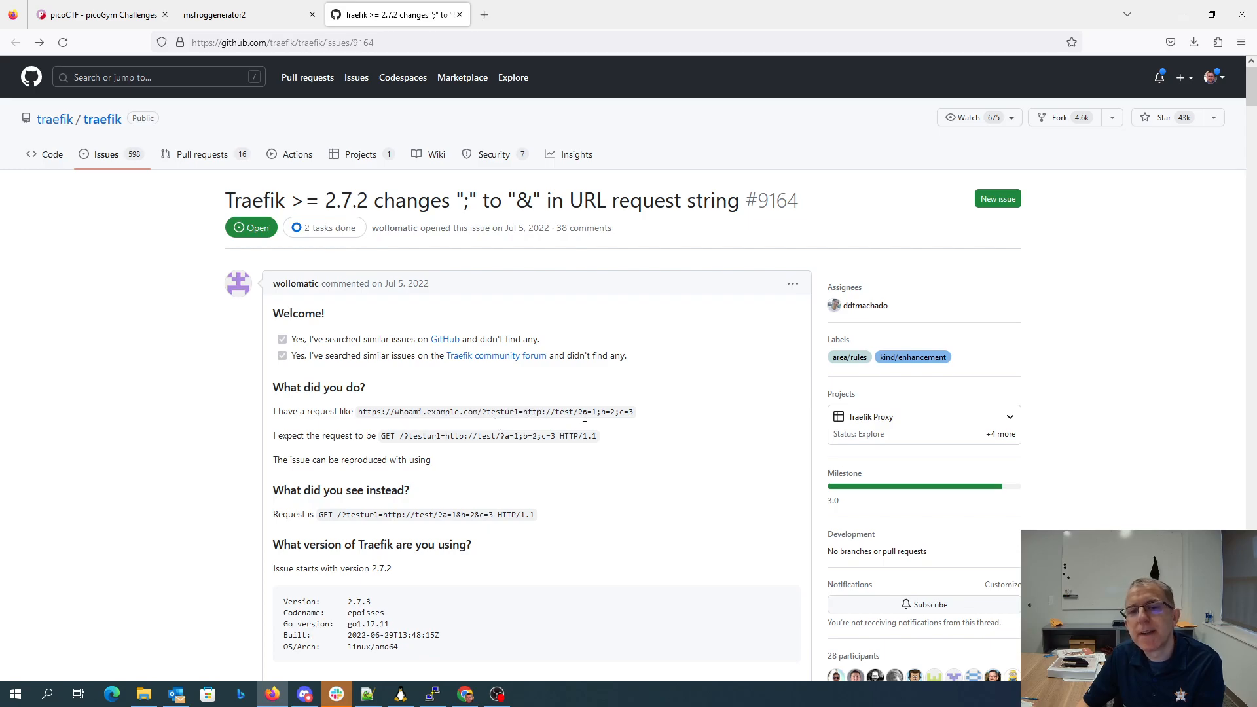
{"action": "mouse_move", "coordinate": [370, 449]}
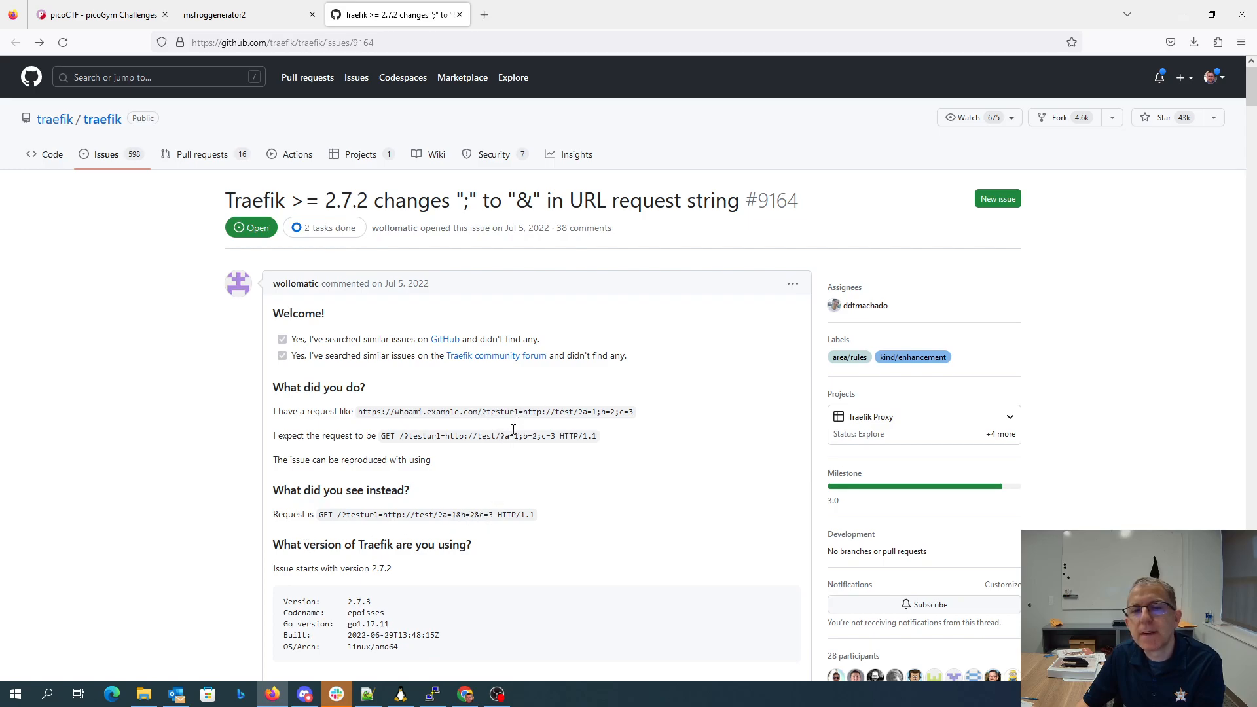
{"action": "mouse_move", "coordinate": [428, 517]}
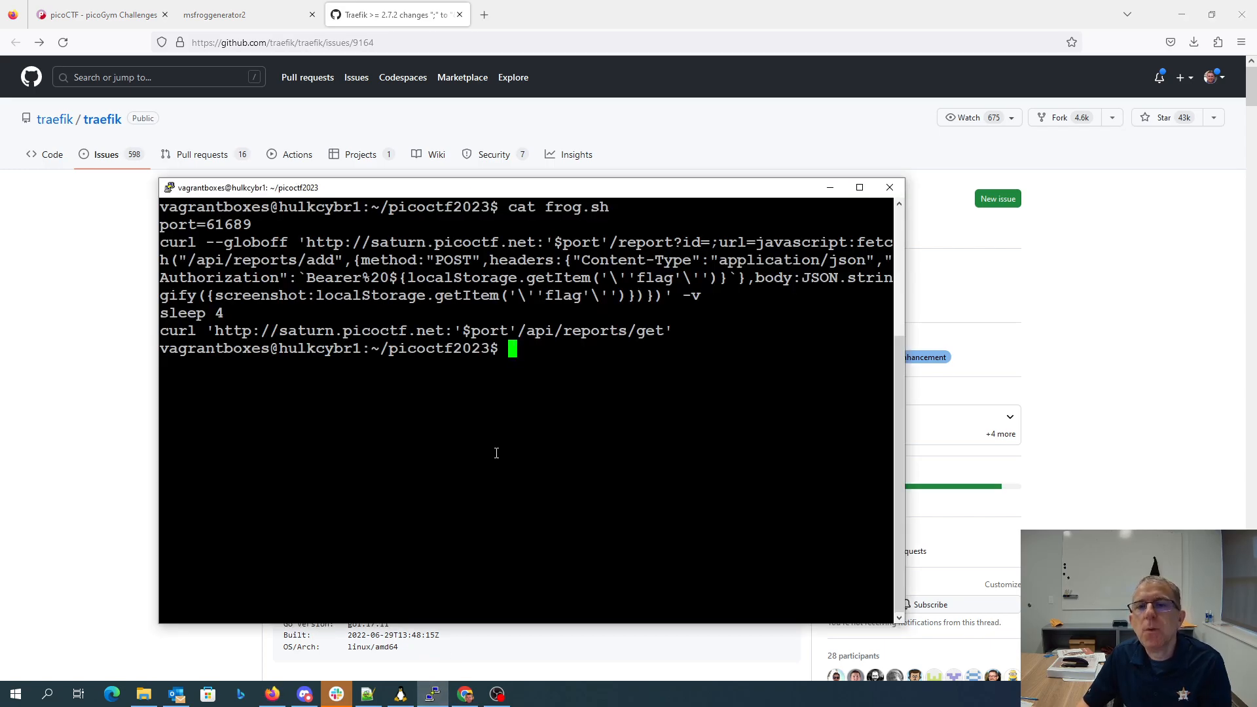
{"action": "mouse_move", "coordinate": [528, 254]}
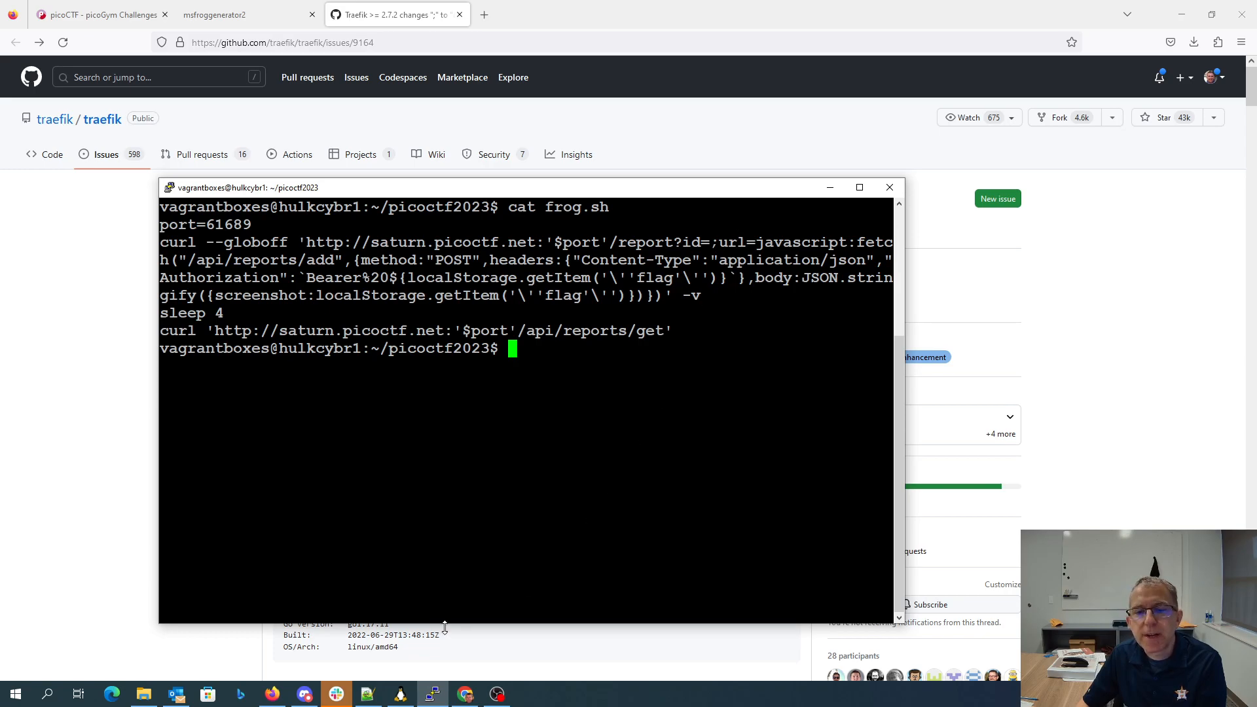
View bot web.js, then openresty web.conf where /report proxies to traefik with ?url=$url
{"action": "left_click", "coordinate": [368, 693]}
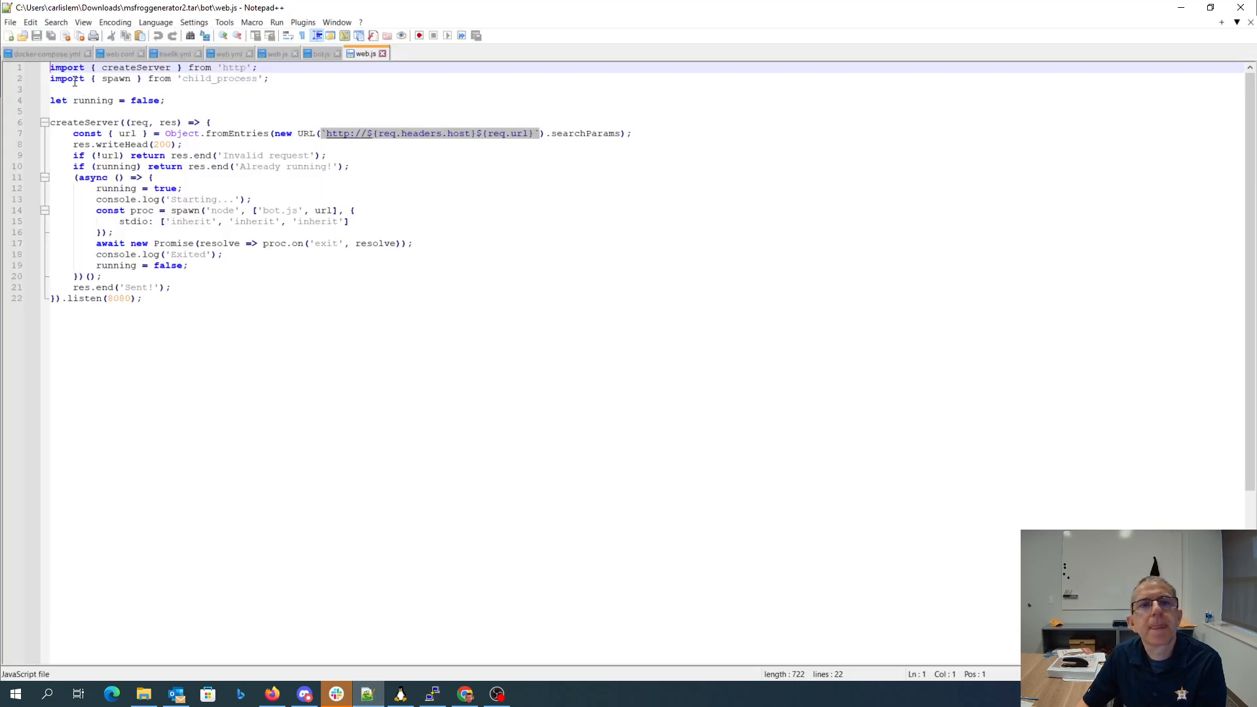
{"action": "left_click", "coordinate": [118, 53]}
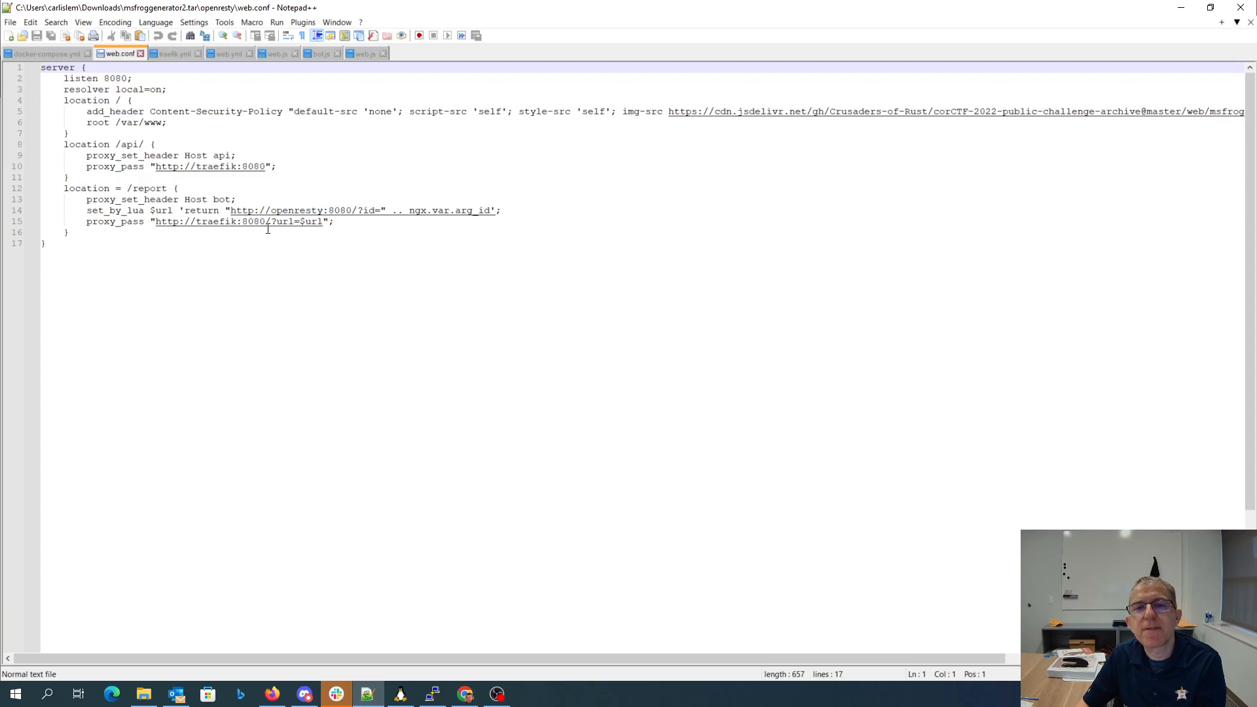
{"action": "mouse_move", "coordinate": [315, 225]}
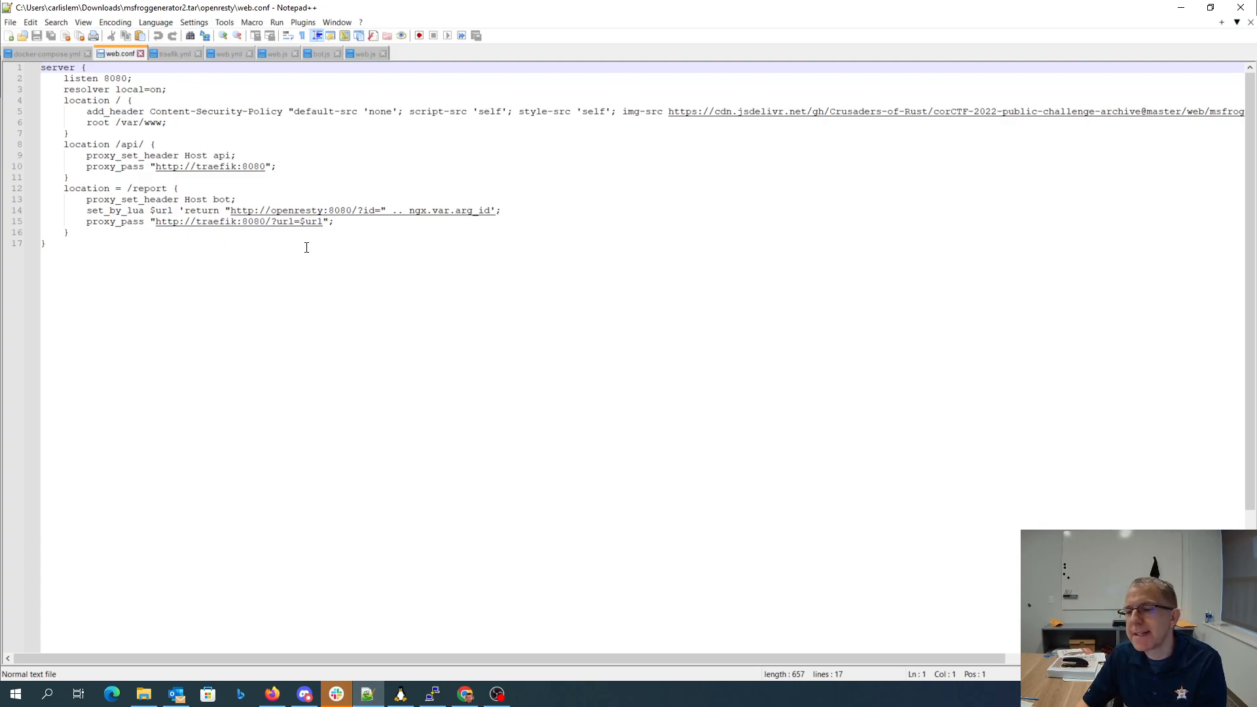
{"action": "mouse_move", "coordinate": [368, 468]}
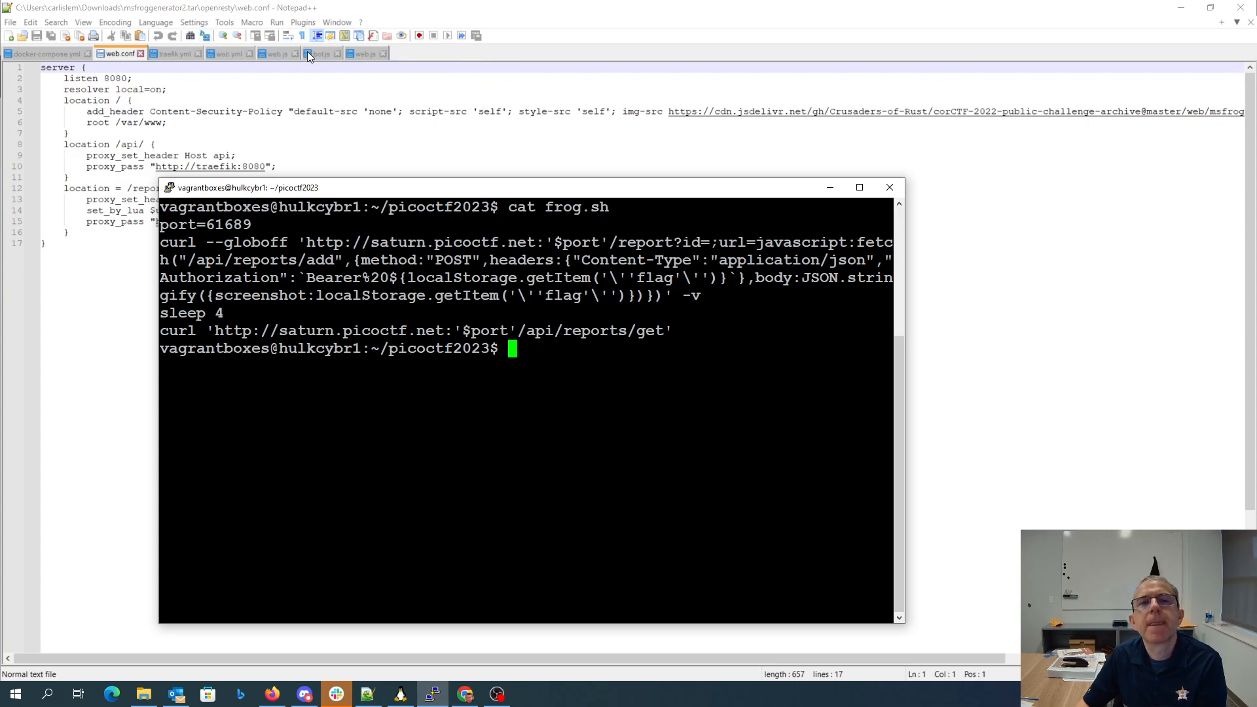
Open bot.js to see the fetch posting the flag to /api/reports/add
{"action": "left_click", "coordinate": [321, 53]}
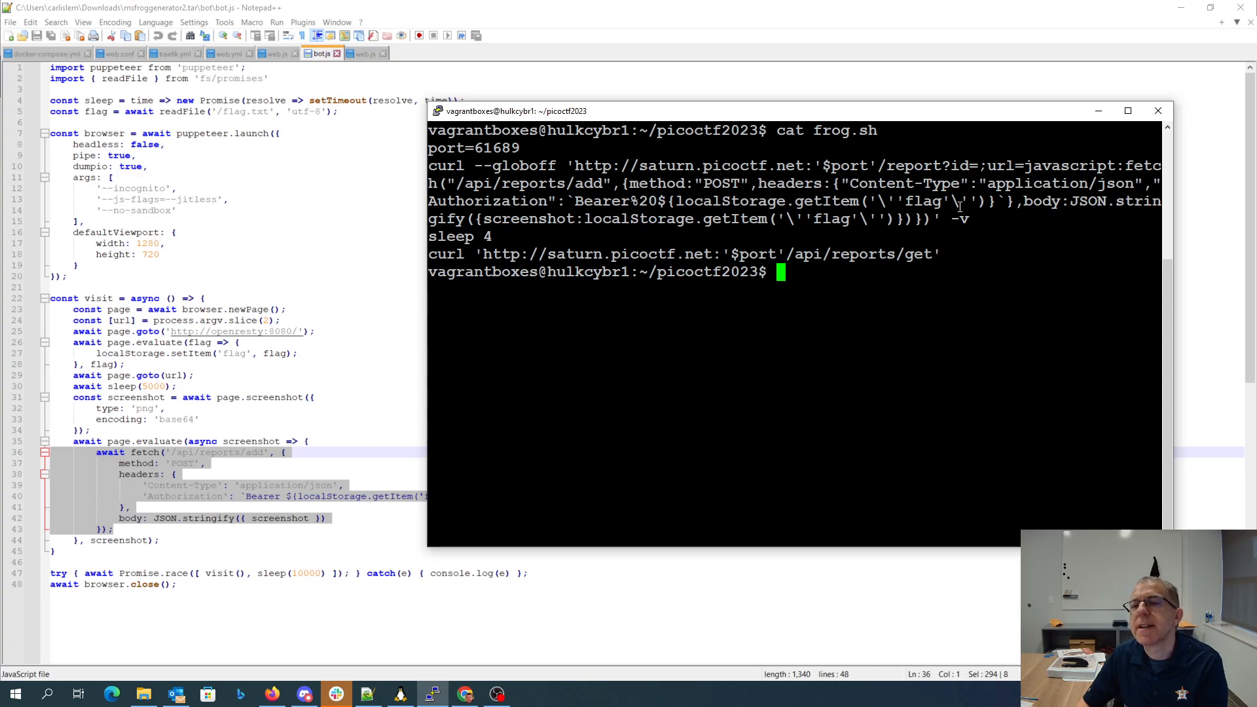
{"action": "mouse_move", "coordinate": [1159, 227]}
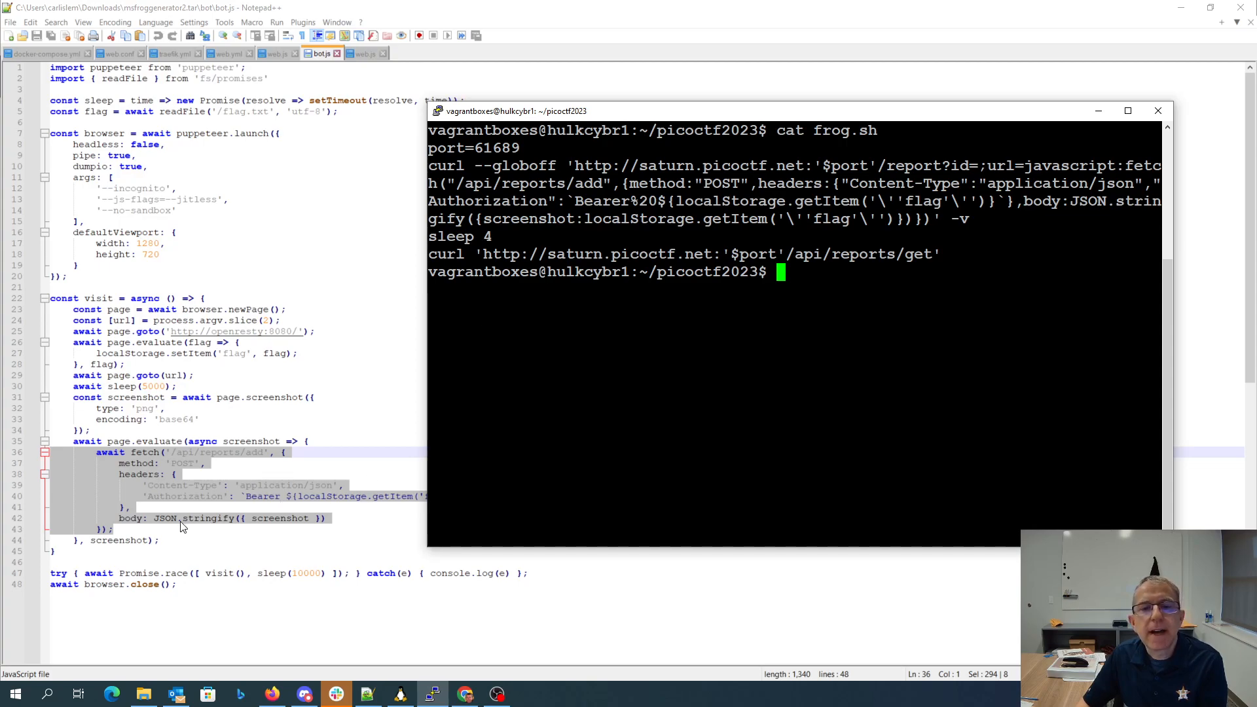
{"action": "mouse_move", "coordinate": [857, 207]}
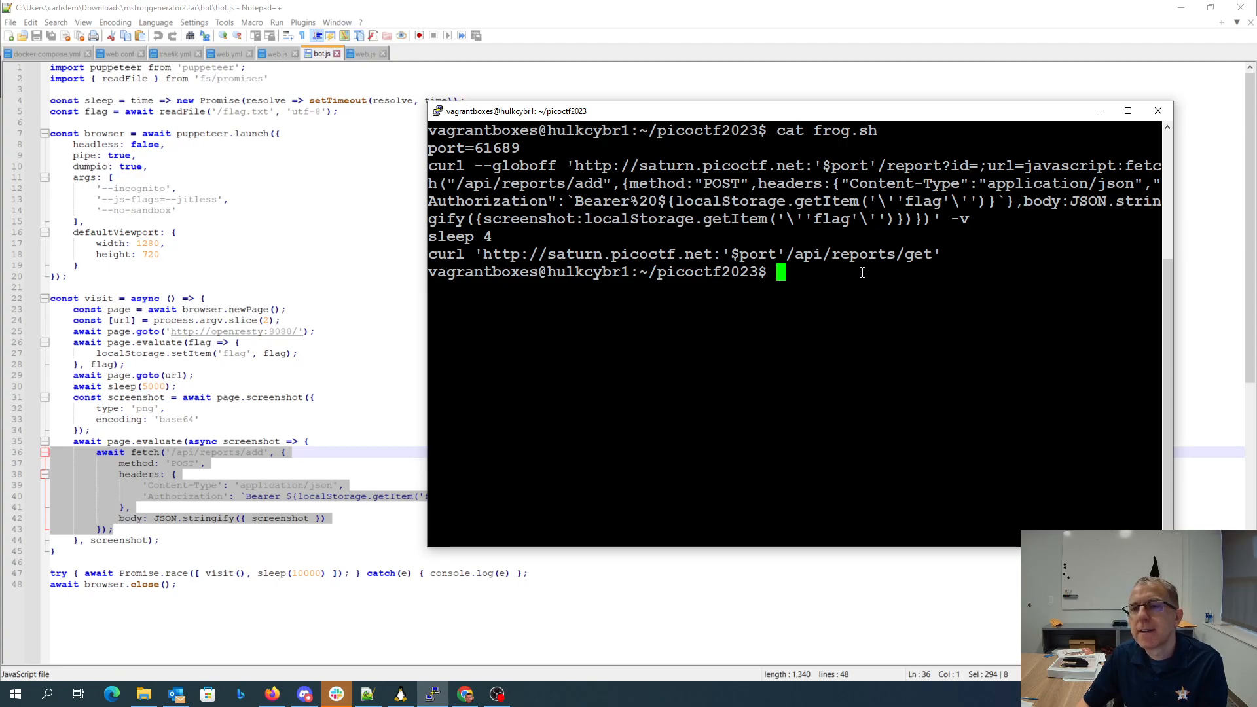
{"action": "mouse_move", "coordinate": [503, 232]}
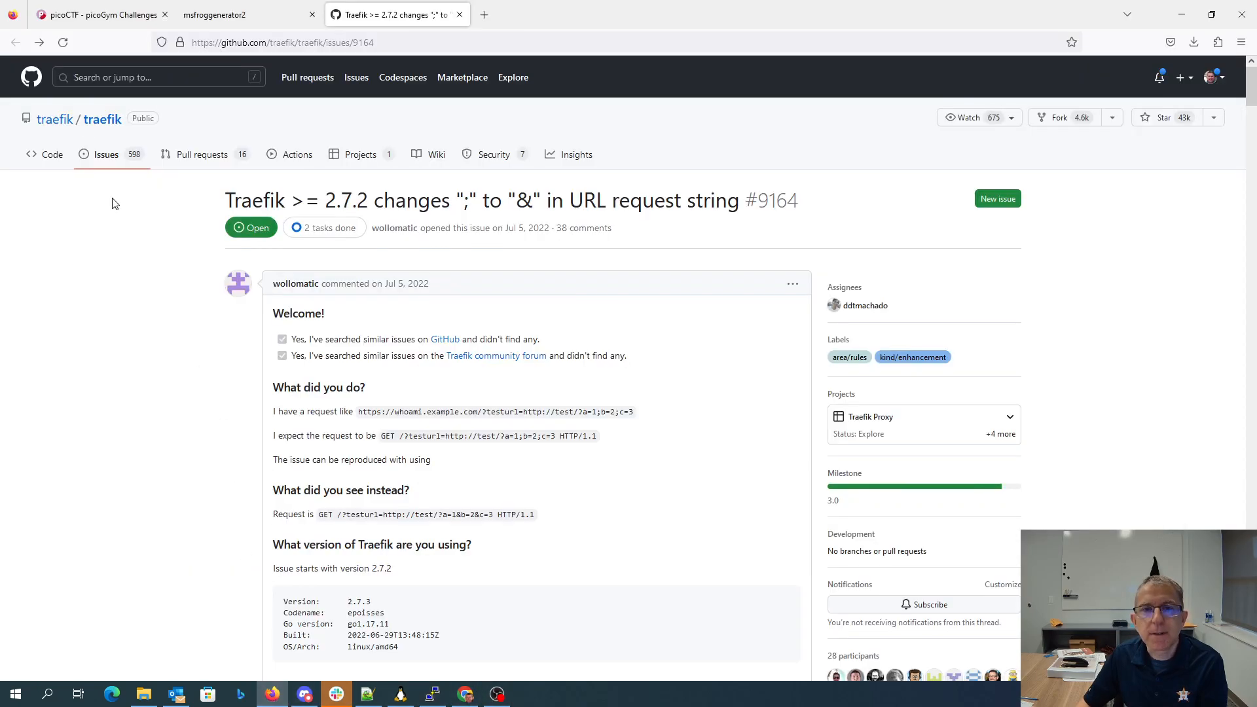
Open frog.sh with vim, then submit the retrieved flag on the msfroggenerator2 page
{"action": "left_click", "coordinate": [100, 14]}
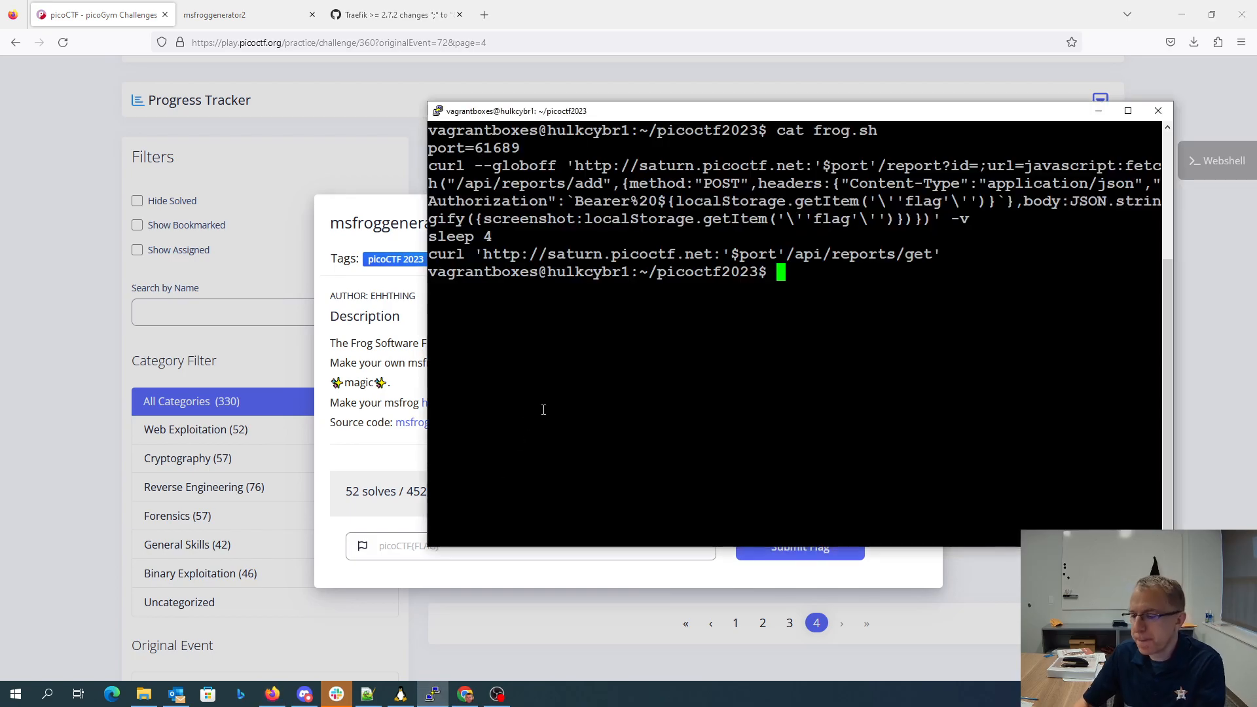
{"action": "type", "text": "vim frog.sh"}
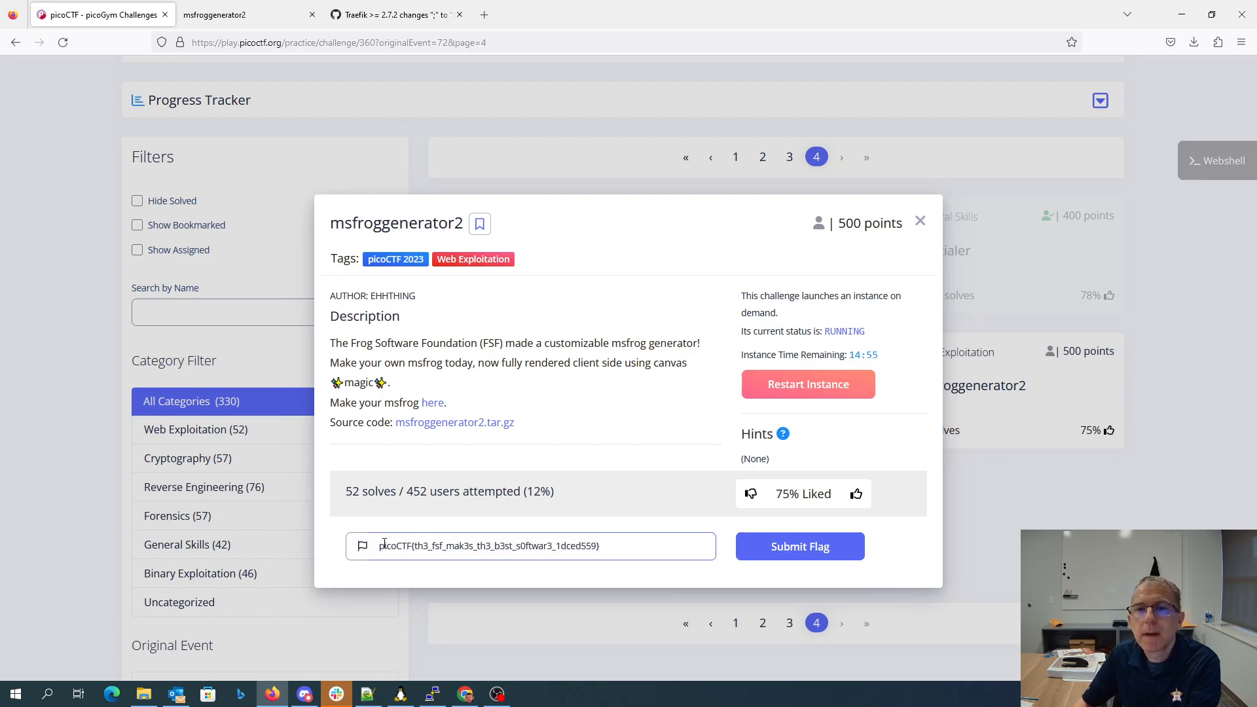
{"action": "left_click", "coordinate": [799, 546]}
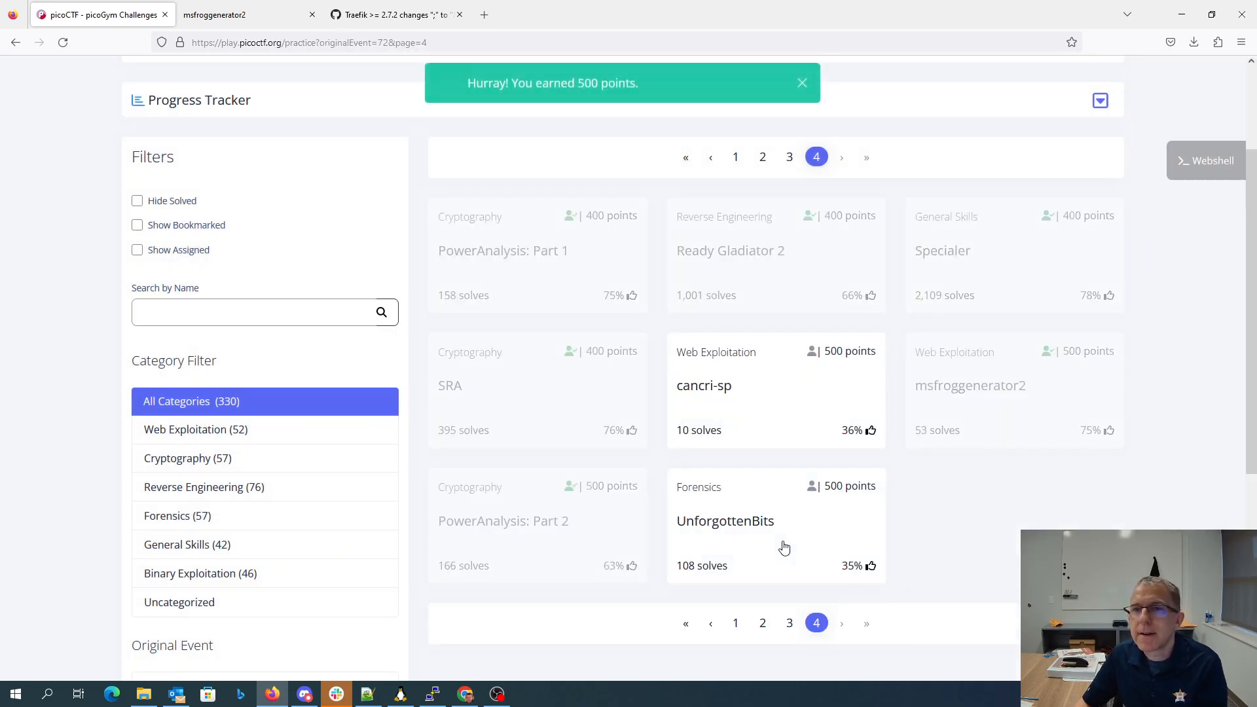